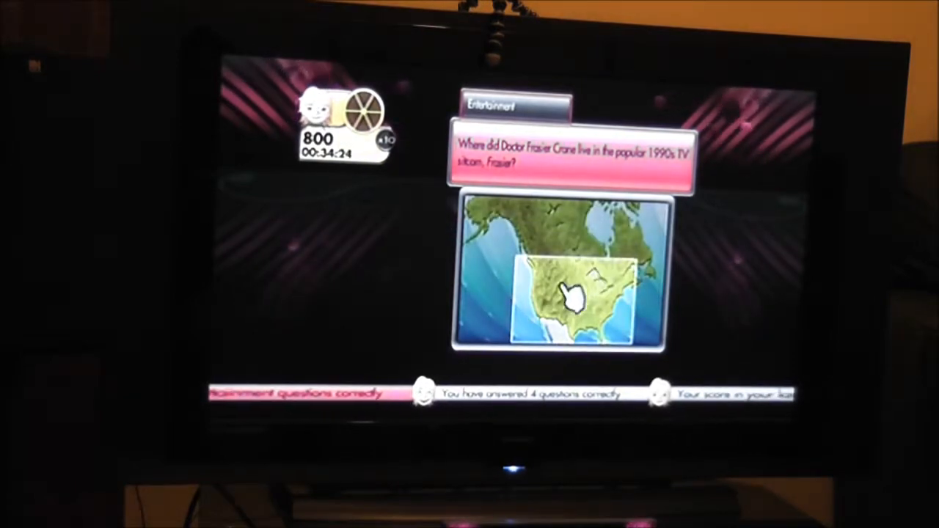
{"action": "left_click", "coordinate": [568, 293]}
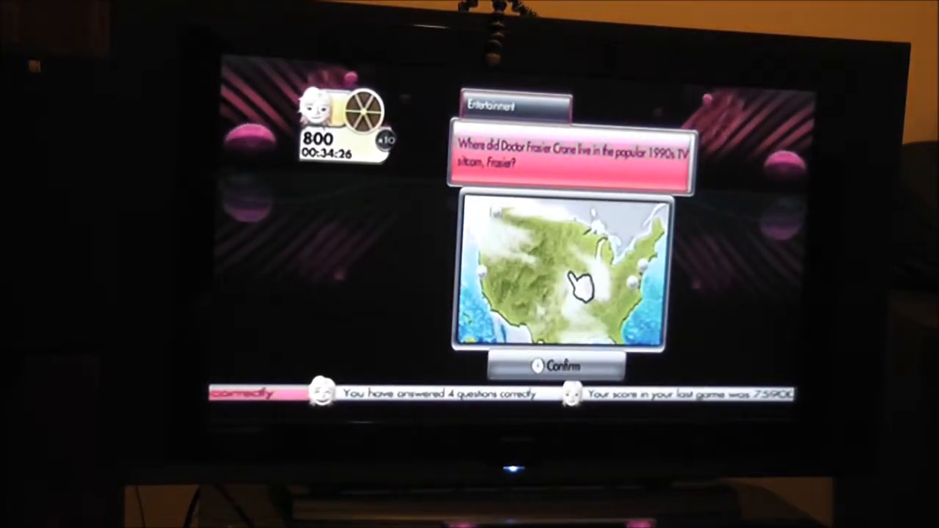